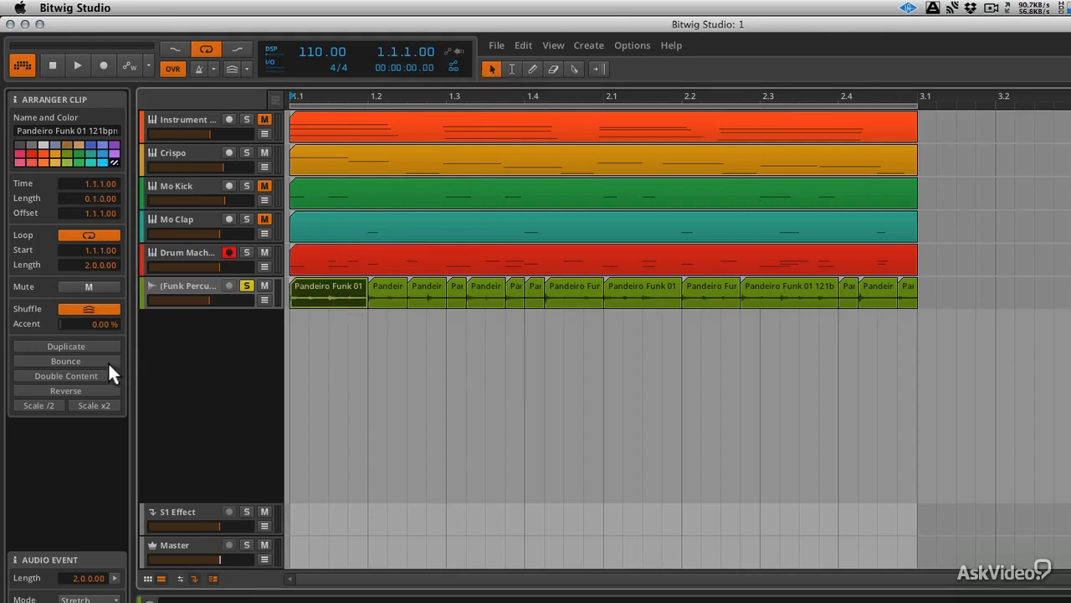
mouse_move(76, 394)
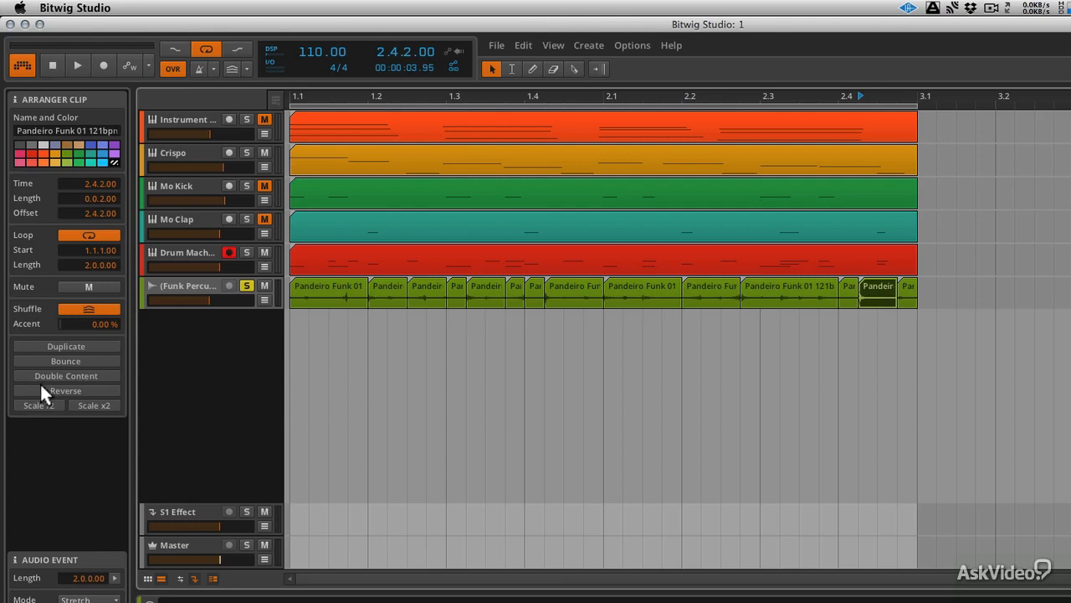
- Show the whole Pandeiro Funk loop in the audio editor with its onset markers visible
left_click(77, 65)
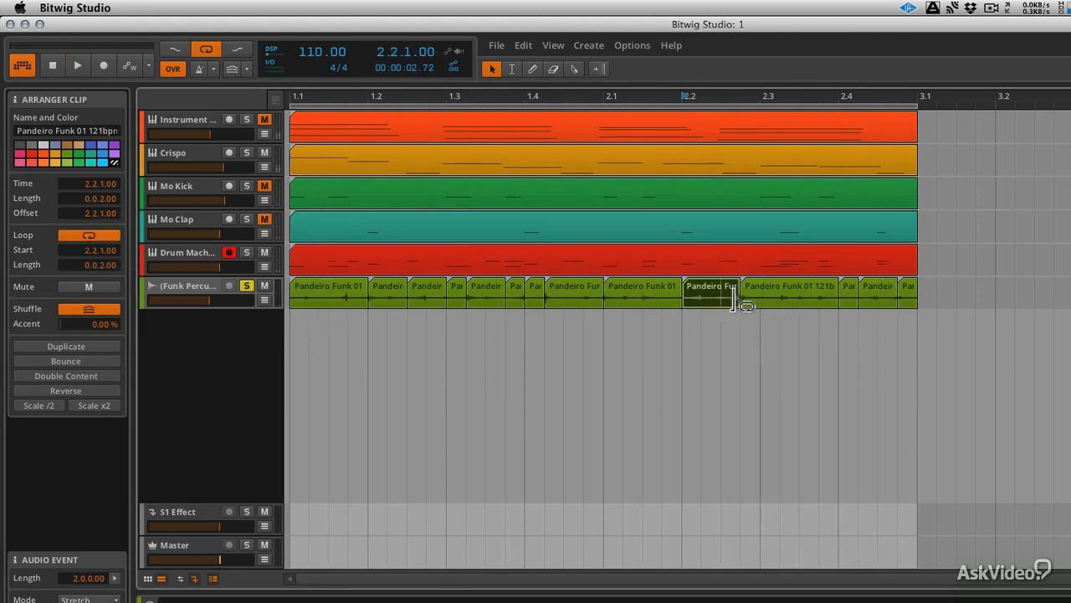
left_click(77, 65)
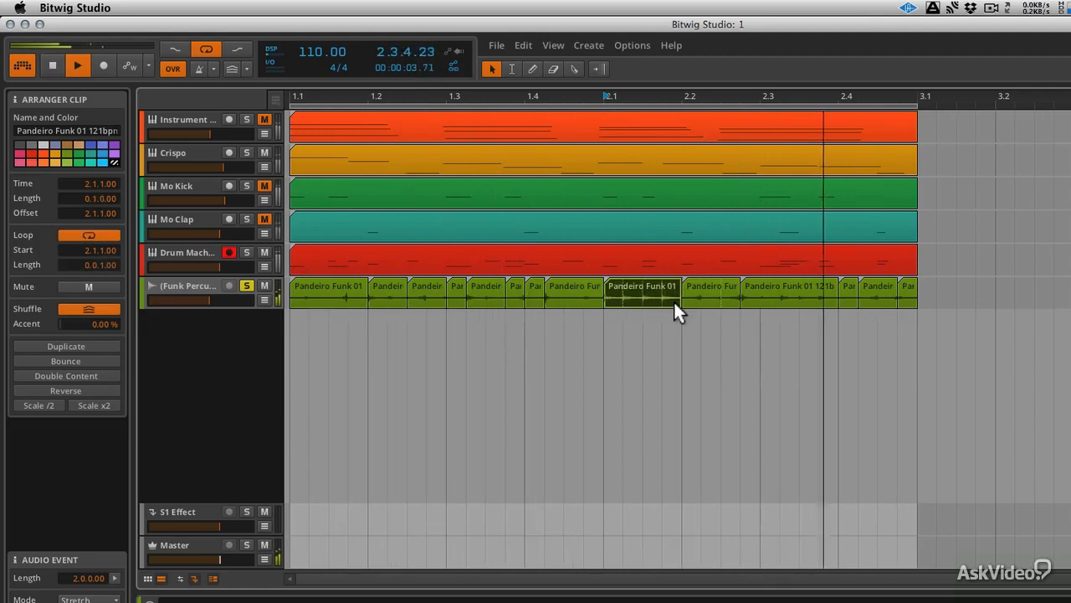
left_click(77, 65)
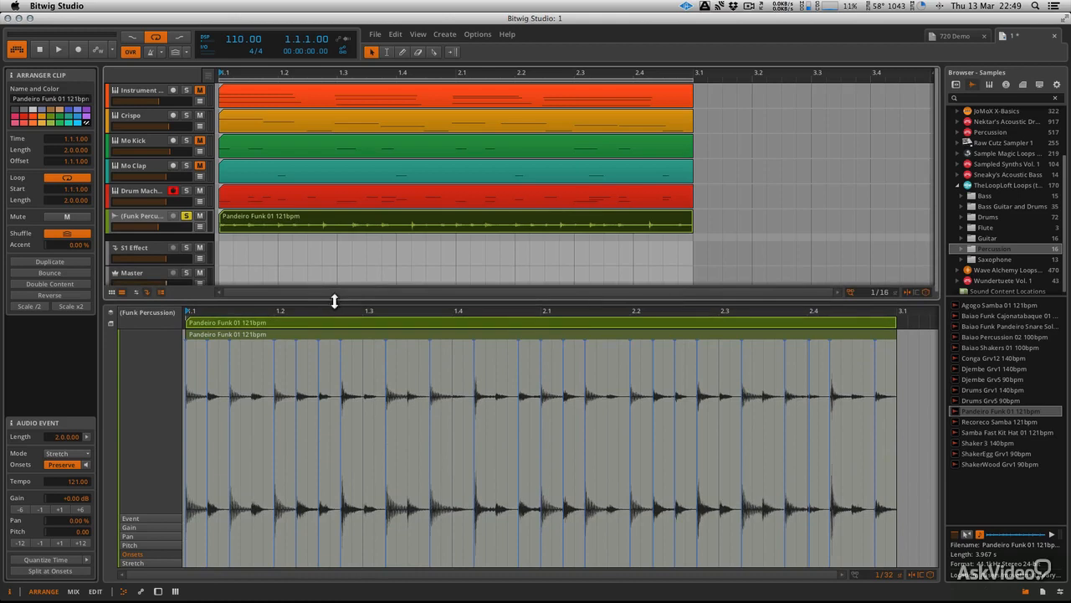
mouse_move(590, 488)
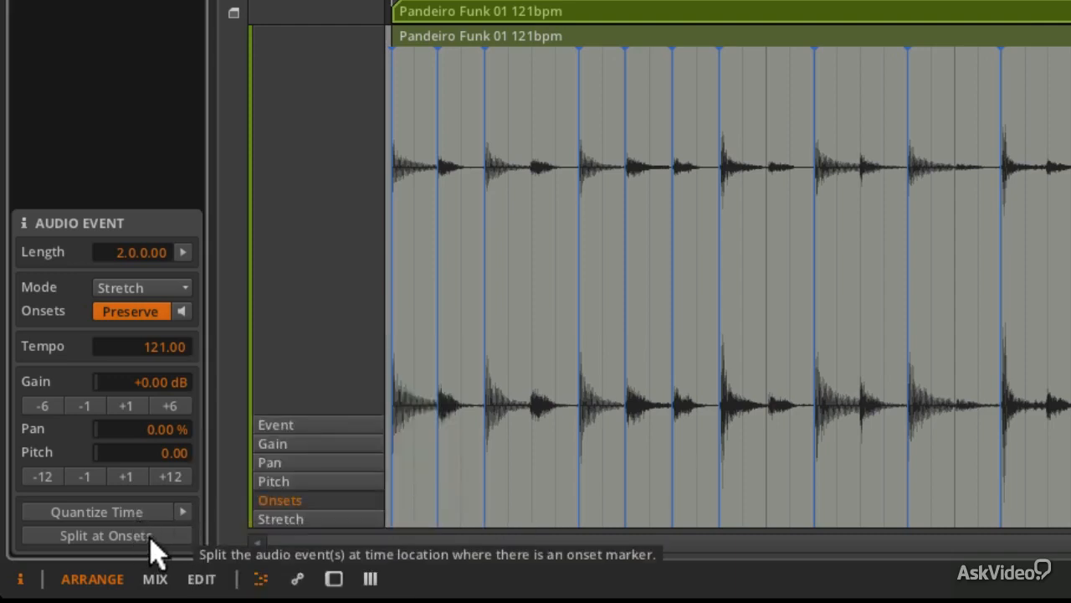
- Apply Split at Onsets to slice the Pandeiro Funk event at every onset
left_click(105, 535)
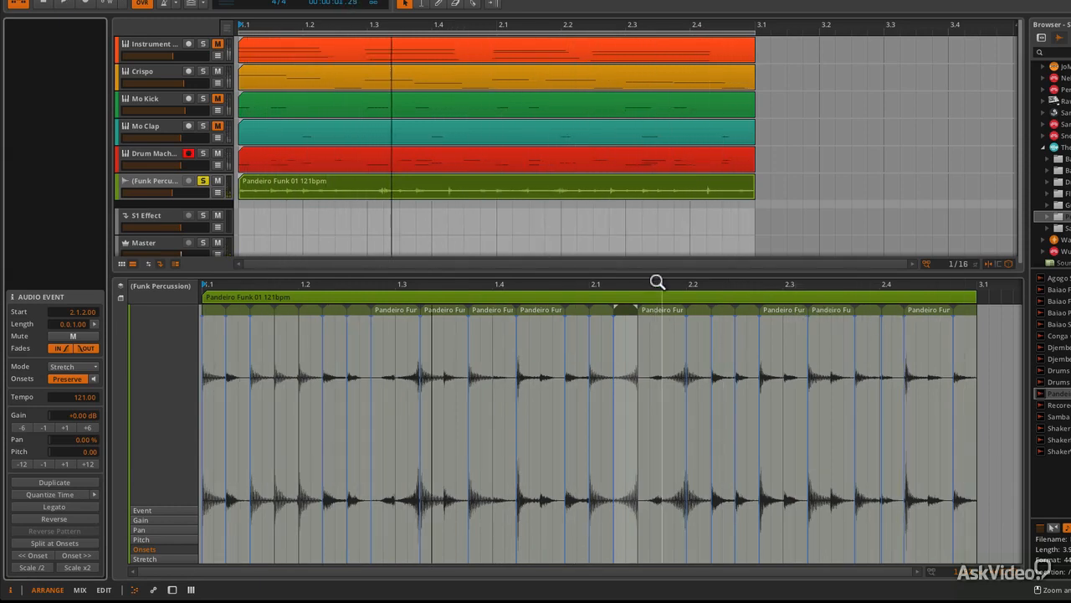
mouse_move(312, 321)
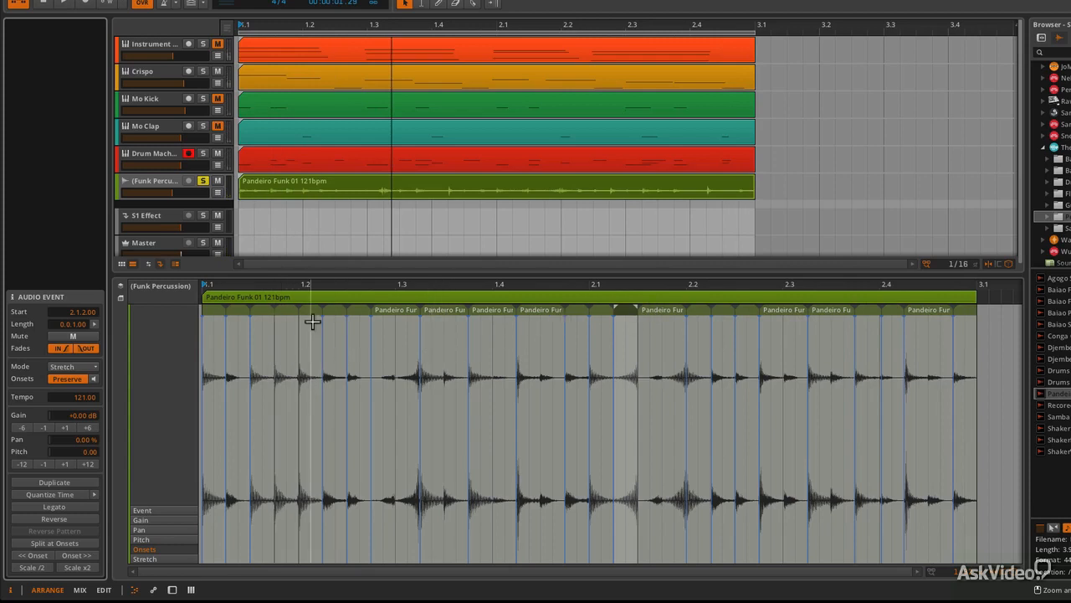
- Show the Pan lane and pan an early slice about 76% right
left_click(139, 528)
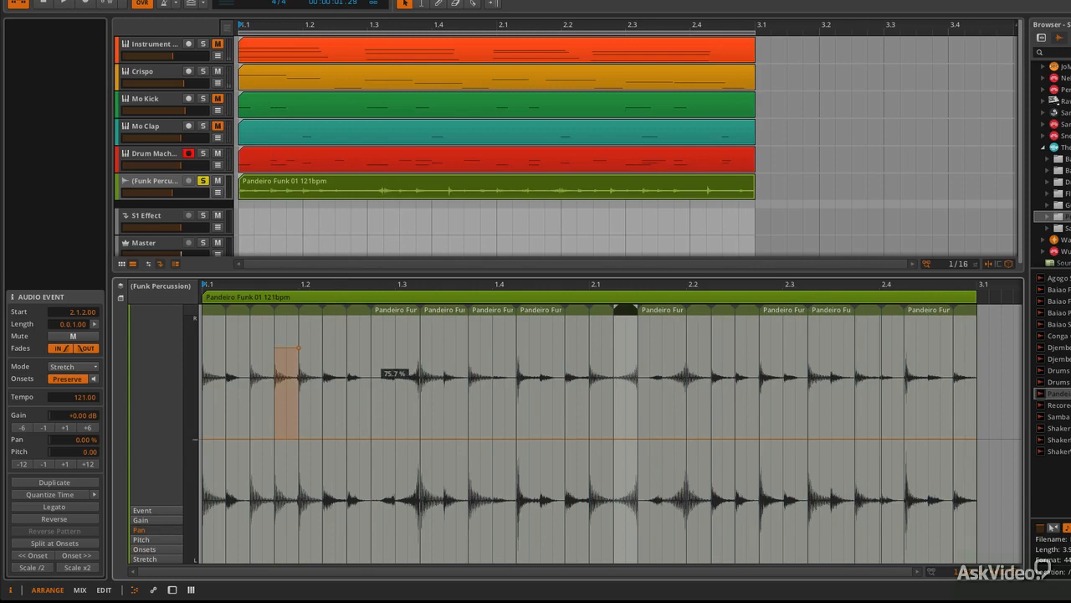
left_click_drag(329, 439, 335, 535)
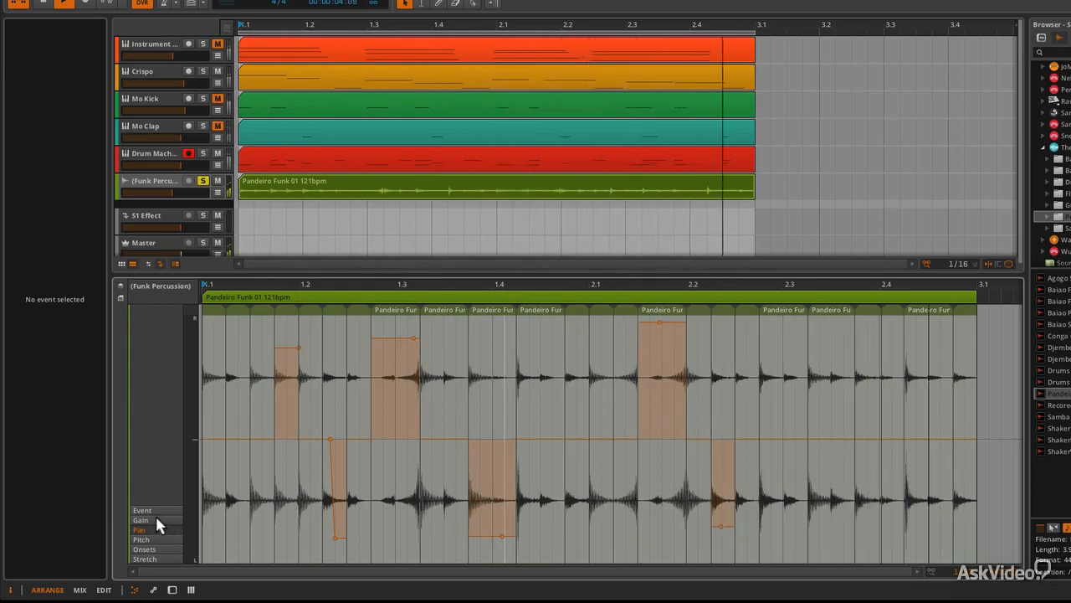
left_click(141, 539)
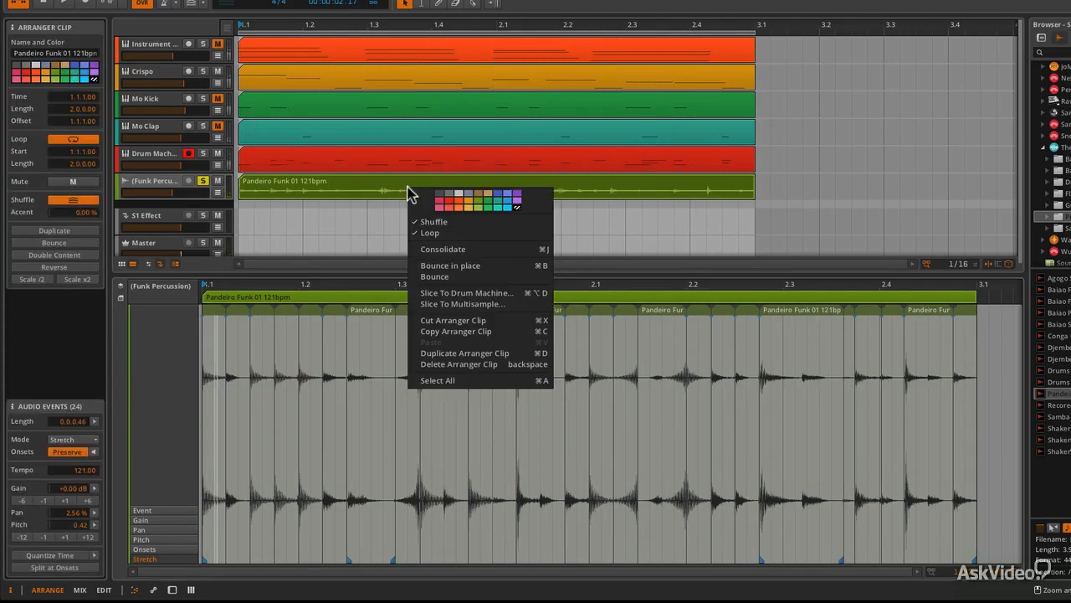
mouse_move(469, 276)
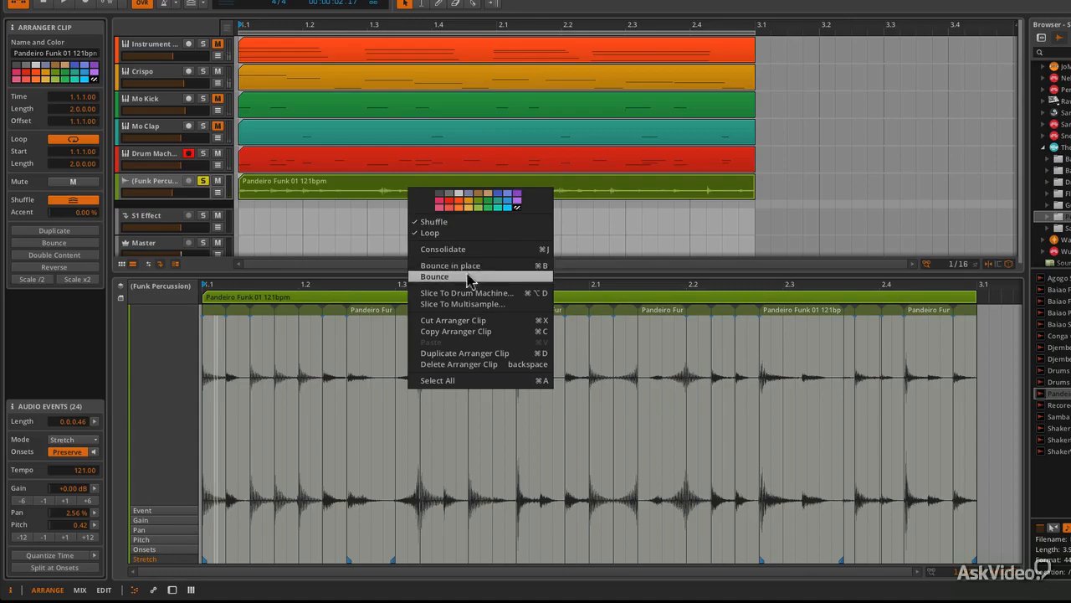
- Bounce the Pandeiro Funk clip post-fader to a new audio track
left_click(434, 277)
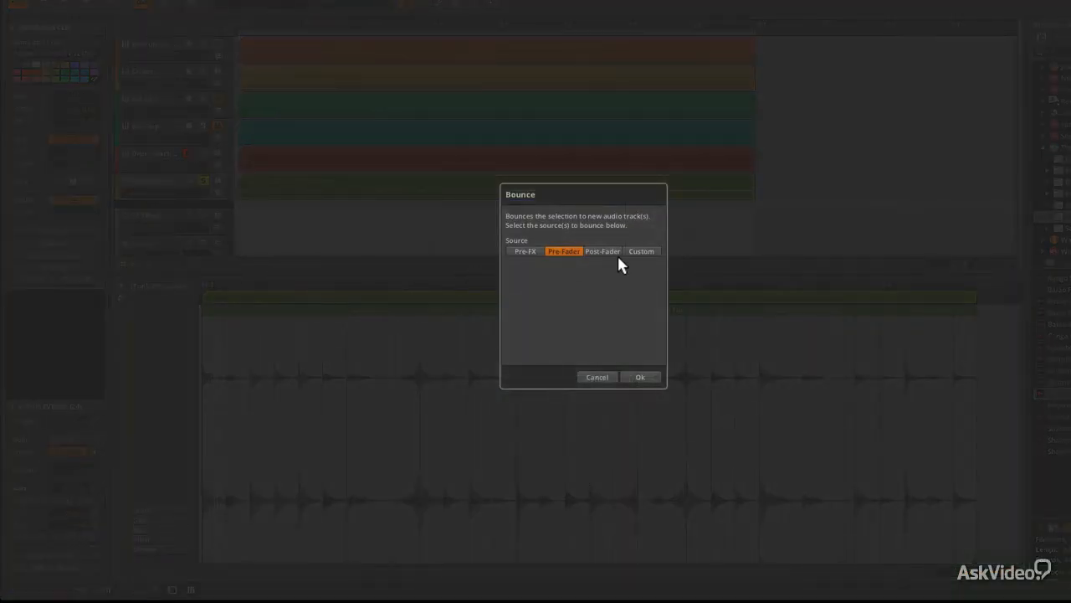
left_click(602, 251)
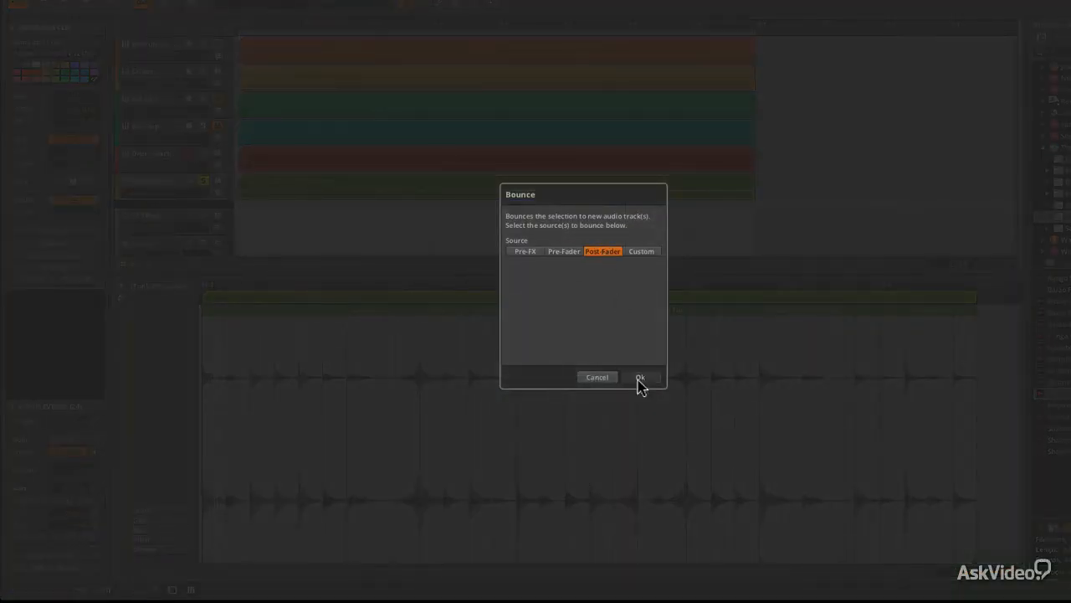
left_click(639, 377)
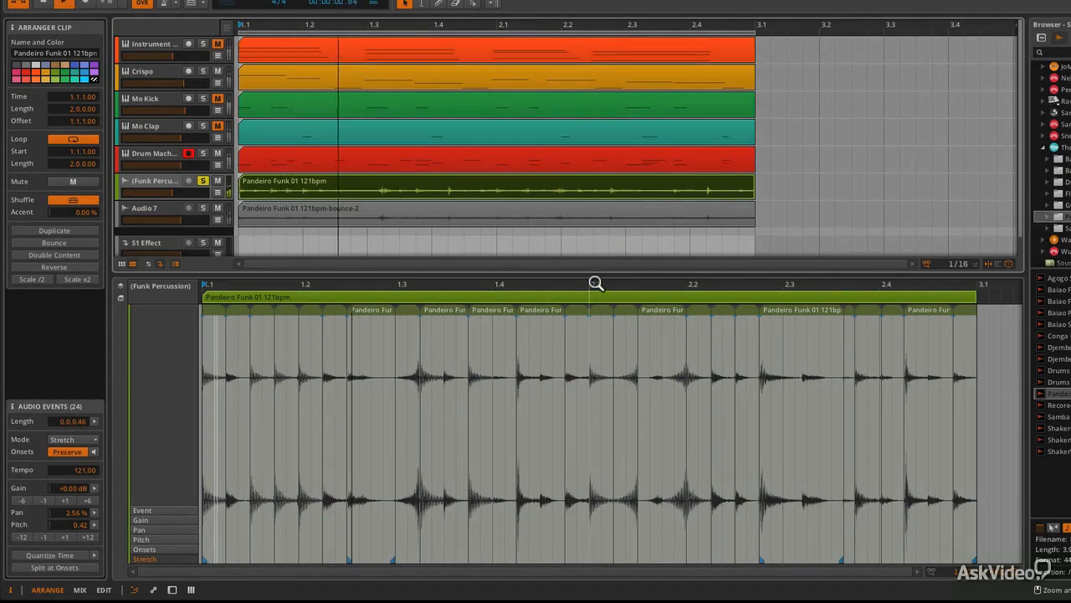